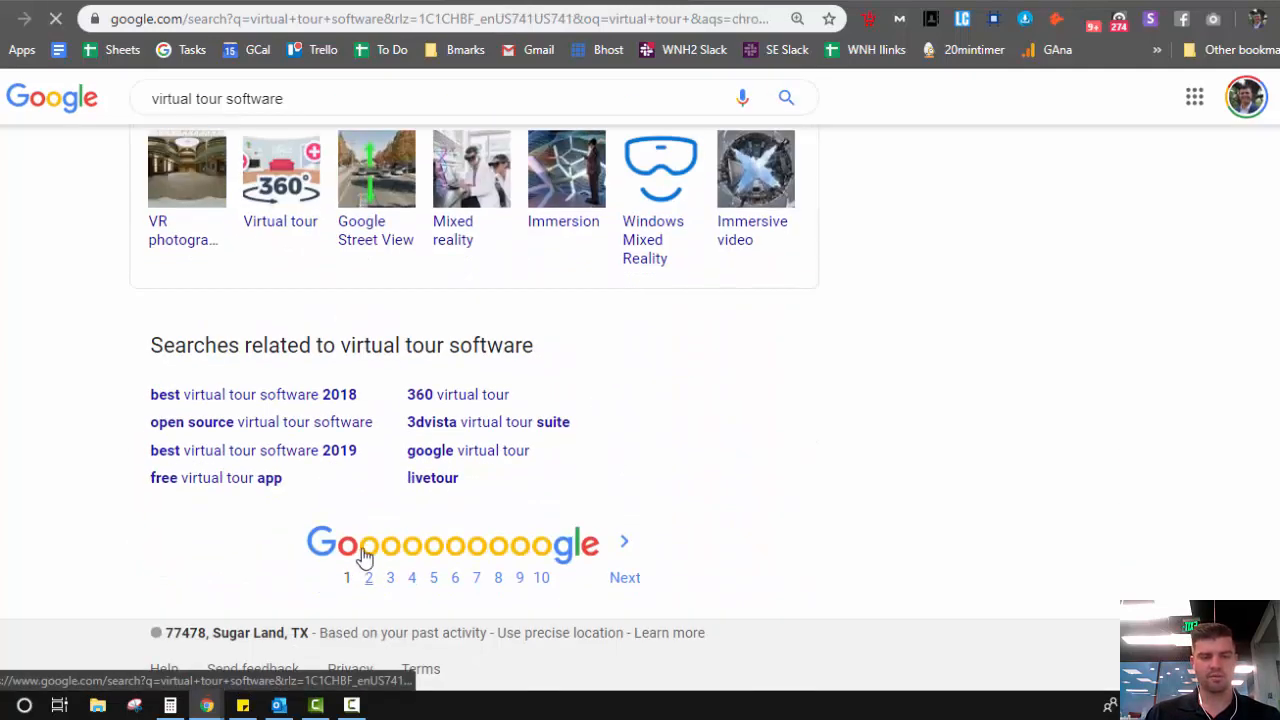
Step: Open the 'CloudPano - Tour Creator Software' result from the Google search
left_click(368, 576)
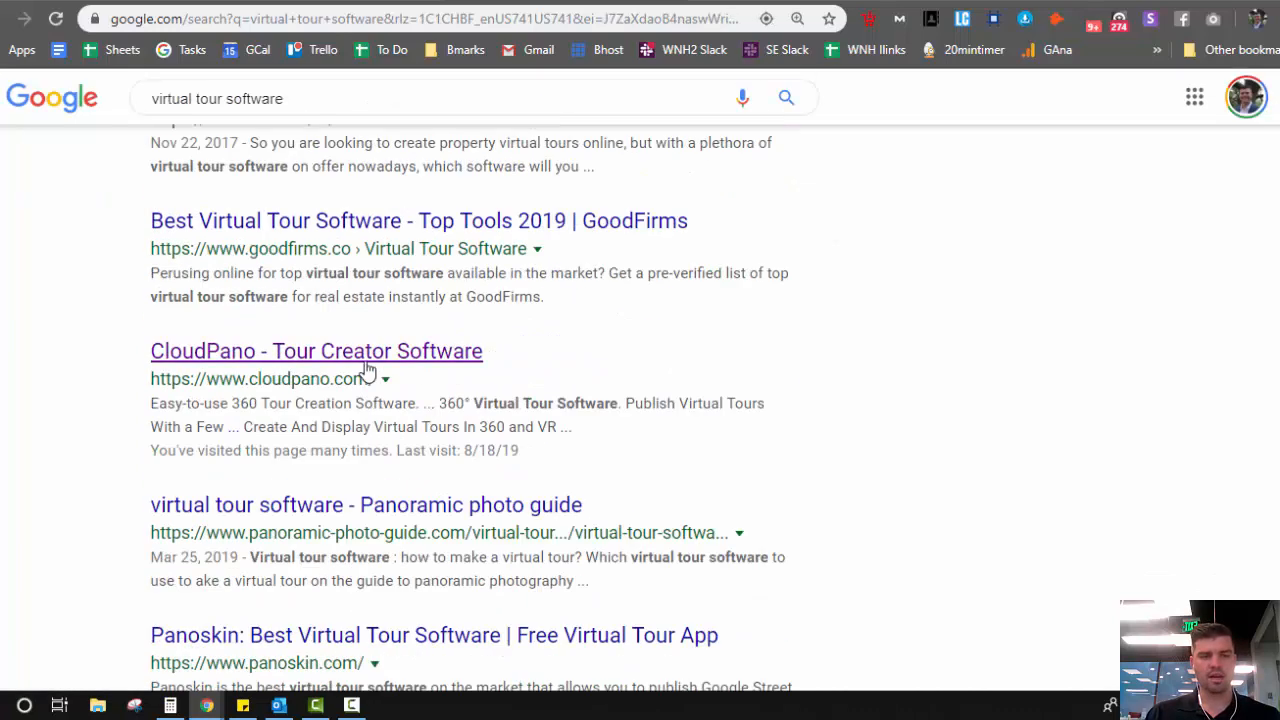
left_click(316, 352)
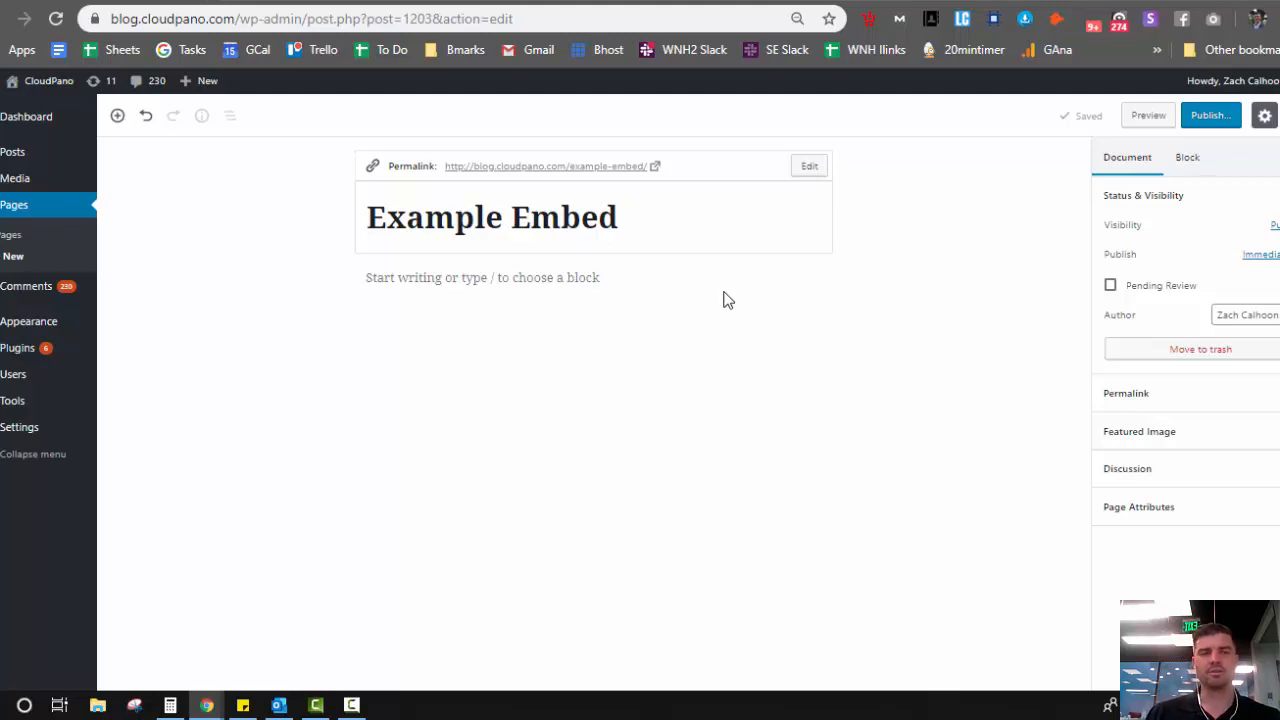
Step: Add a placeholder paragraph 'tes' under the Example Embed title and start a new empty block
left_click(624, 216)
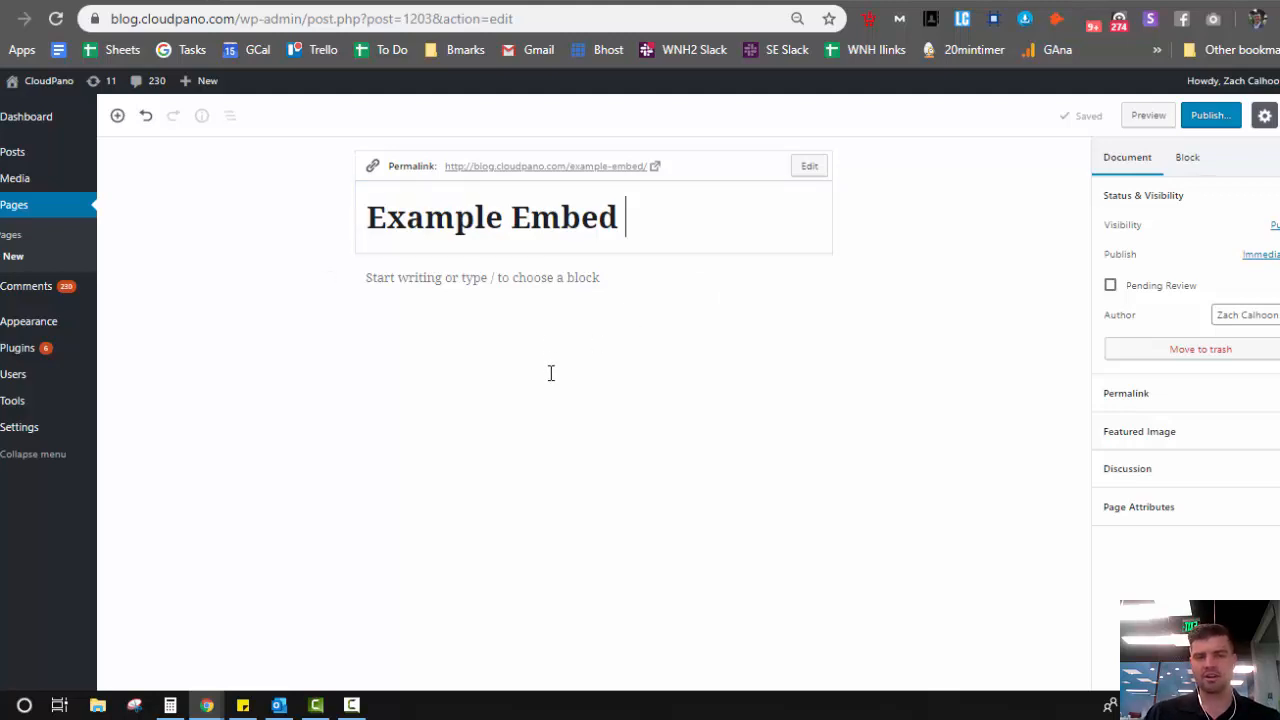
left_click(492, 216)
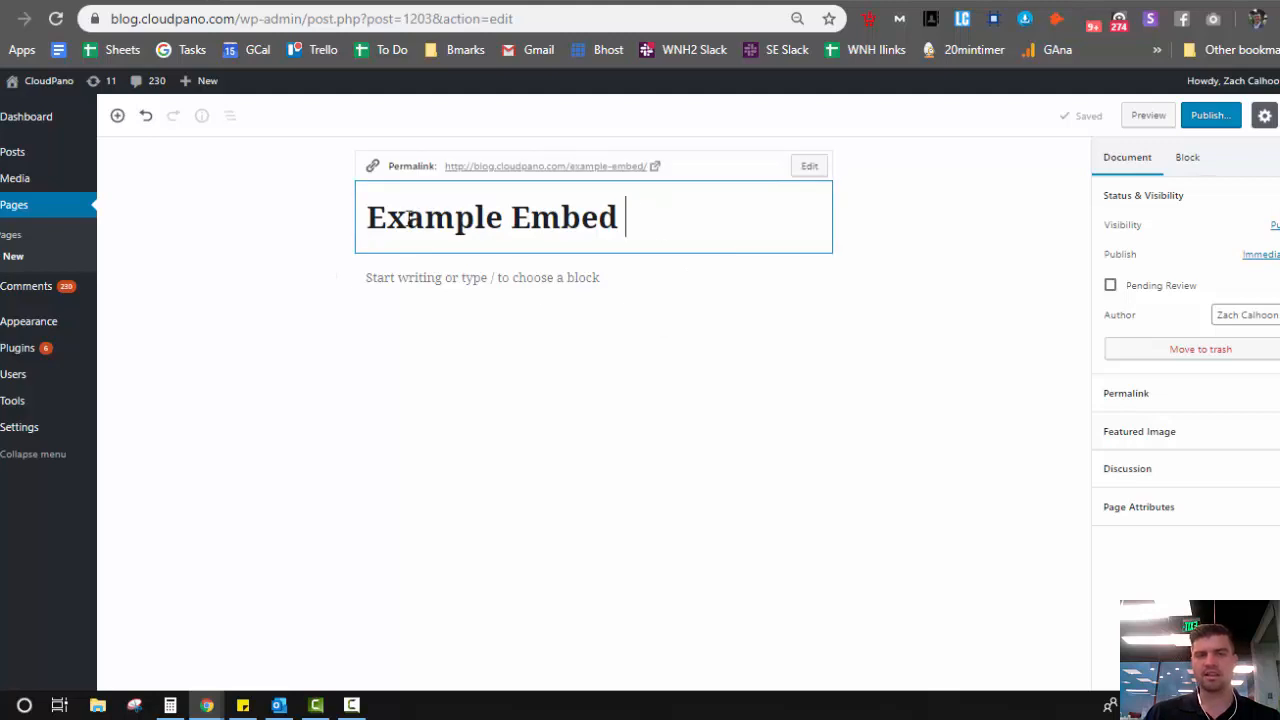
type("tes")
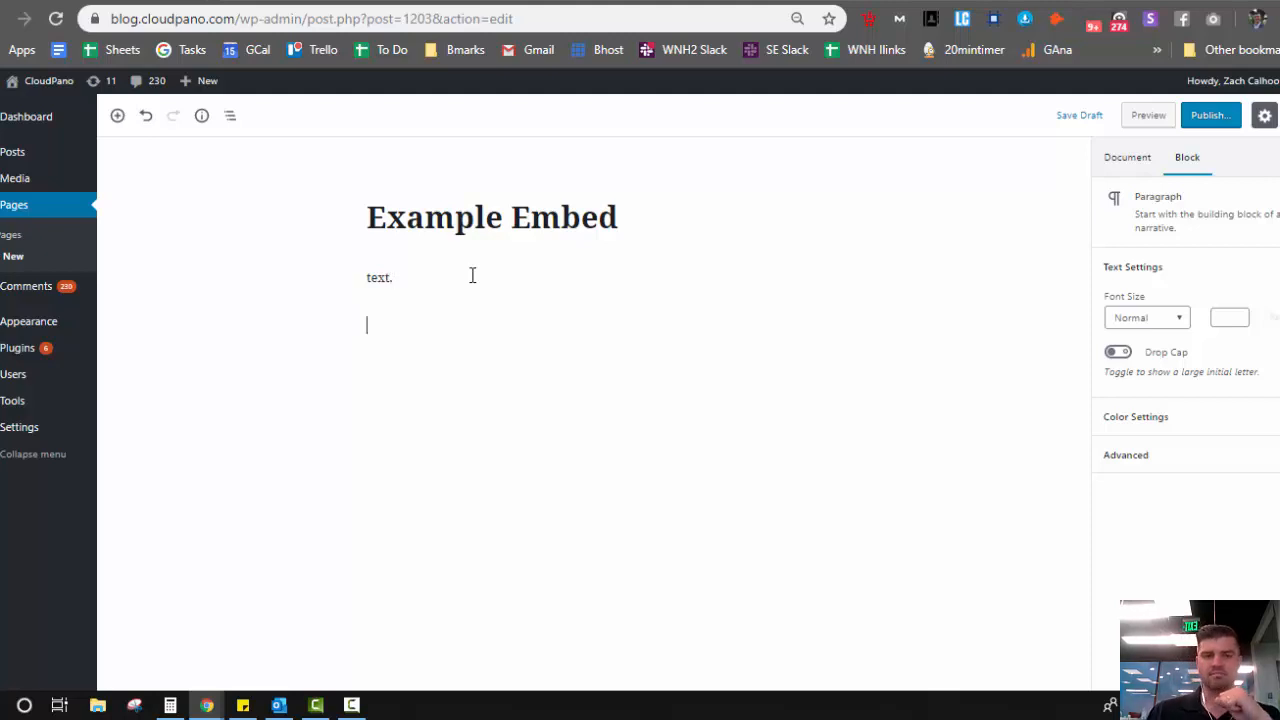
left_click(472, 276)
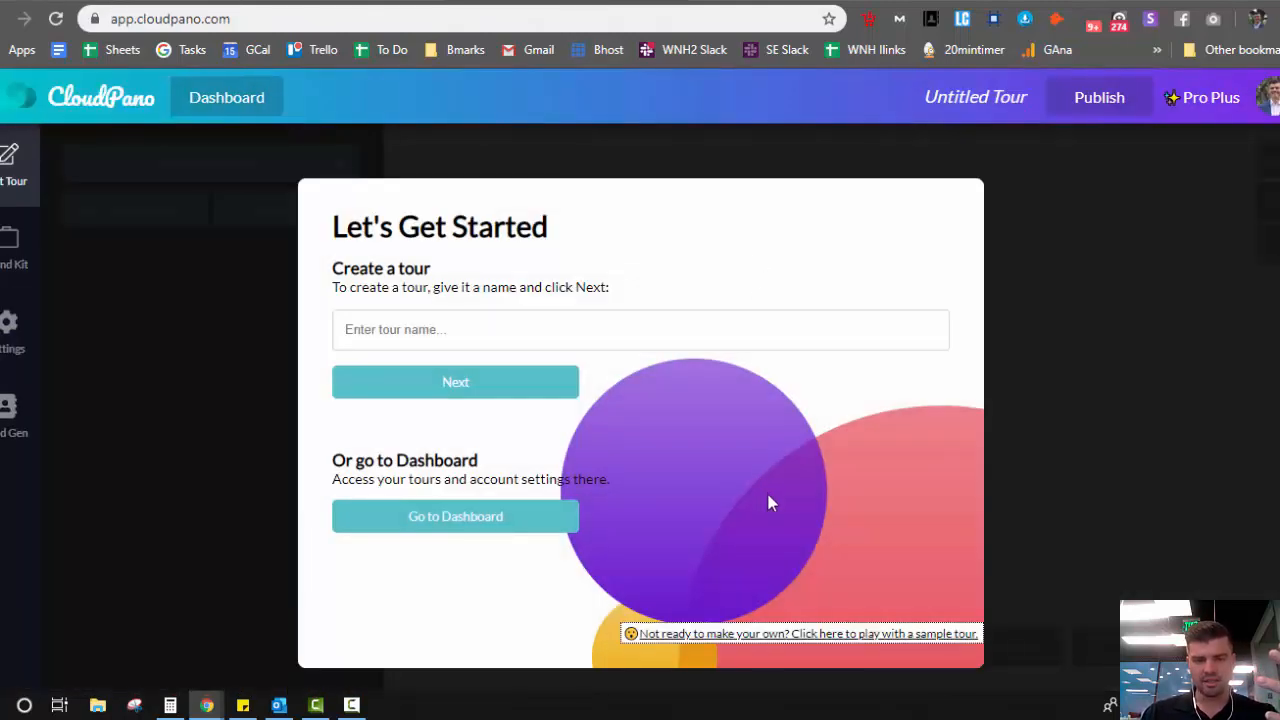
mouse_move(780, 568)
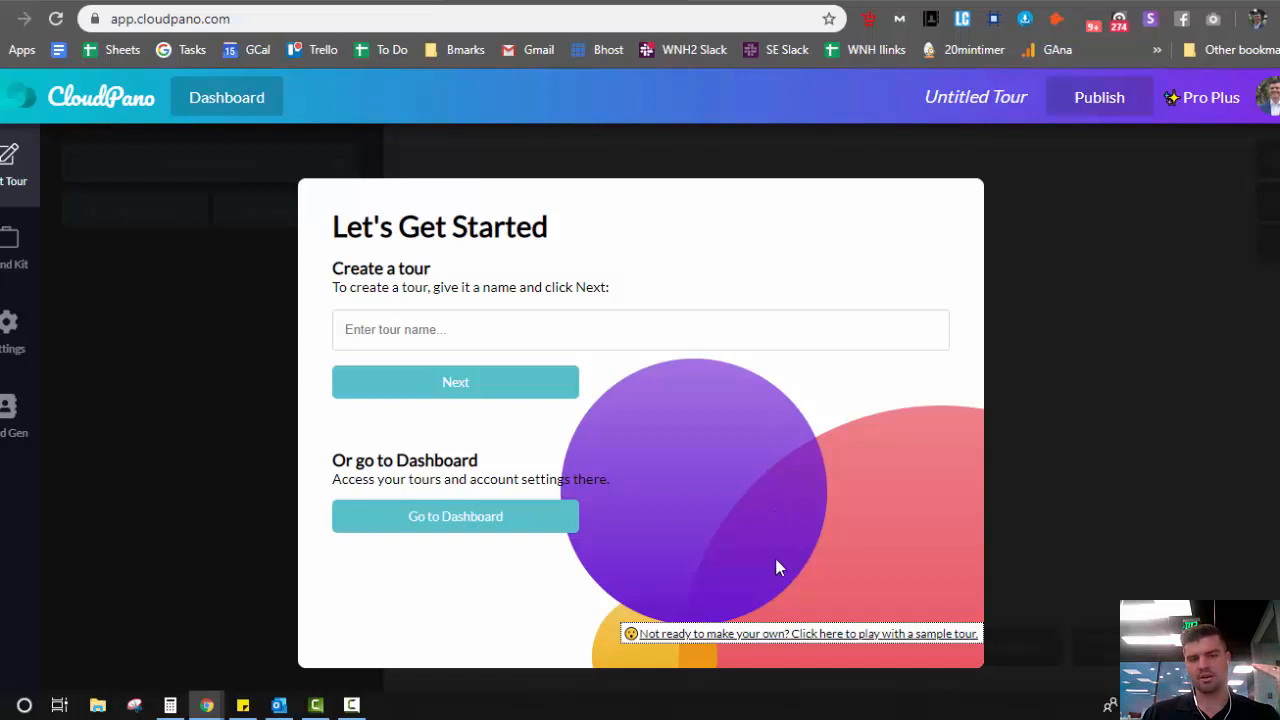
Step: Open the sample demo tour and set the current Den view as its initial view
left_click(800, 632)
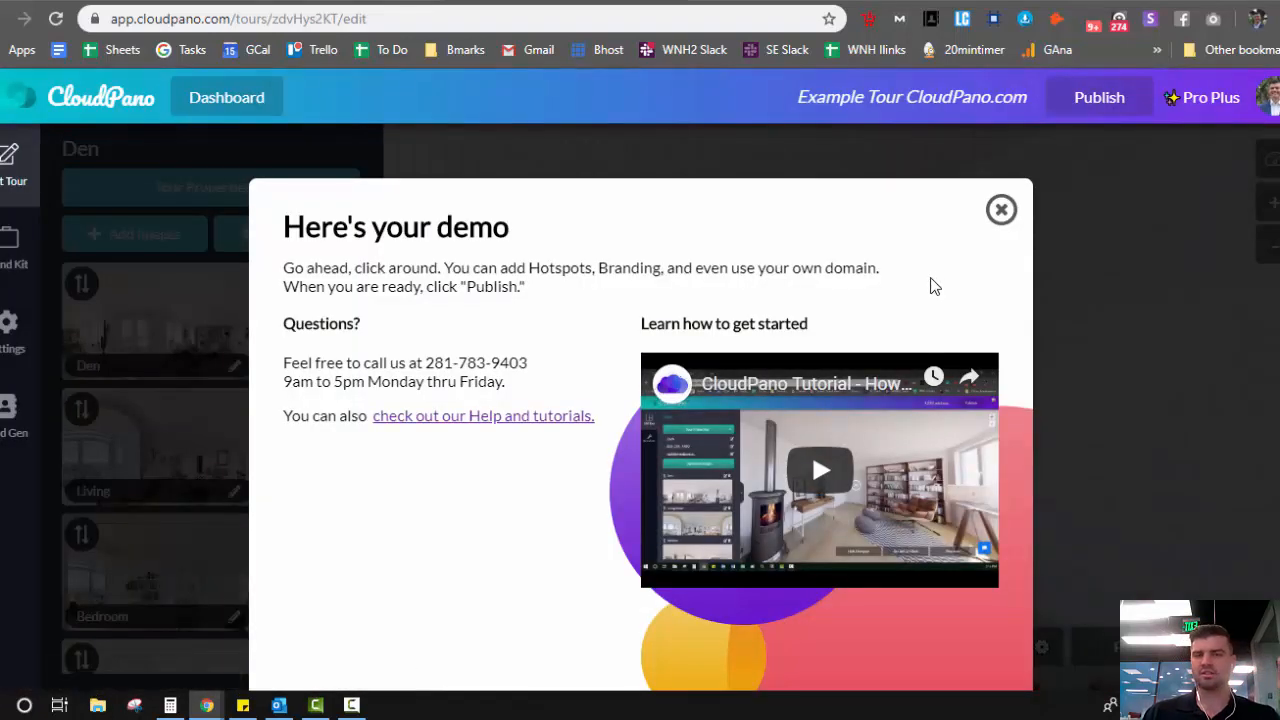
left_click(1000, 210)
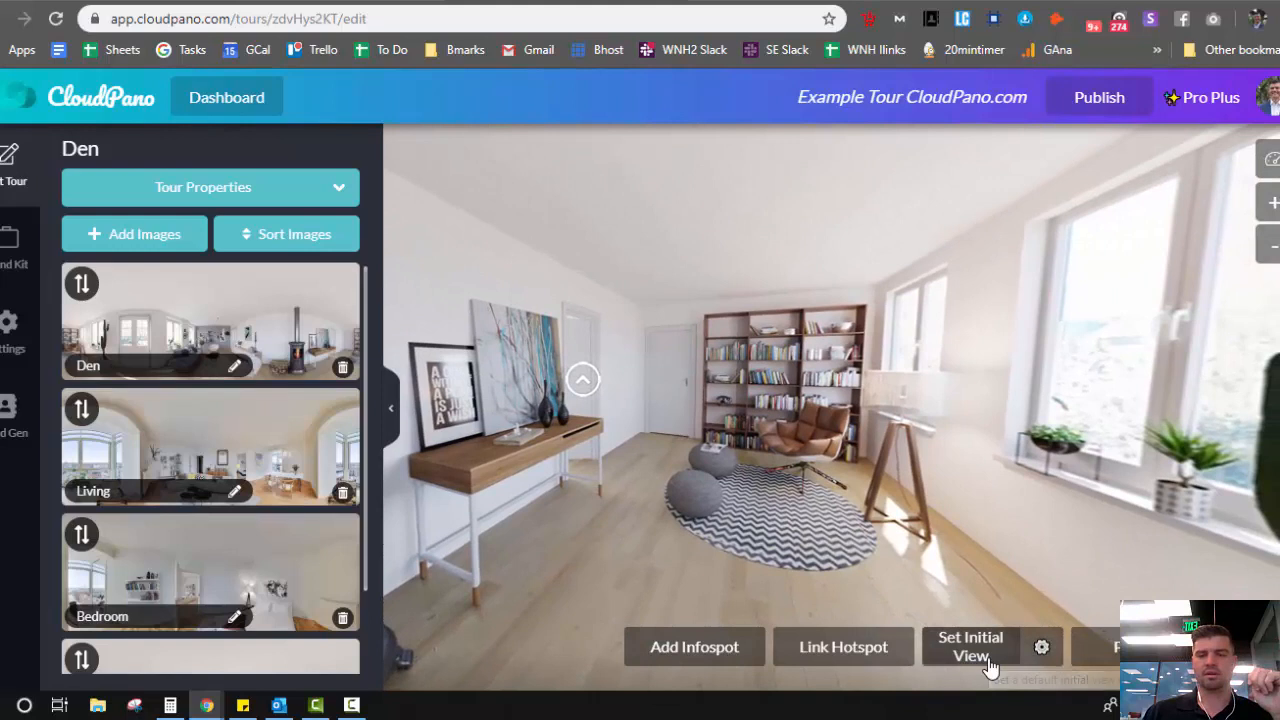
left_click(968, 646)
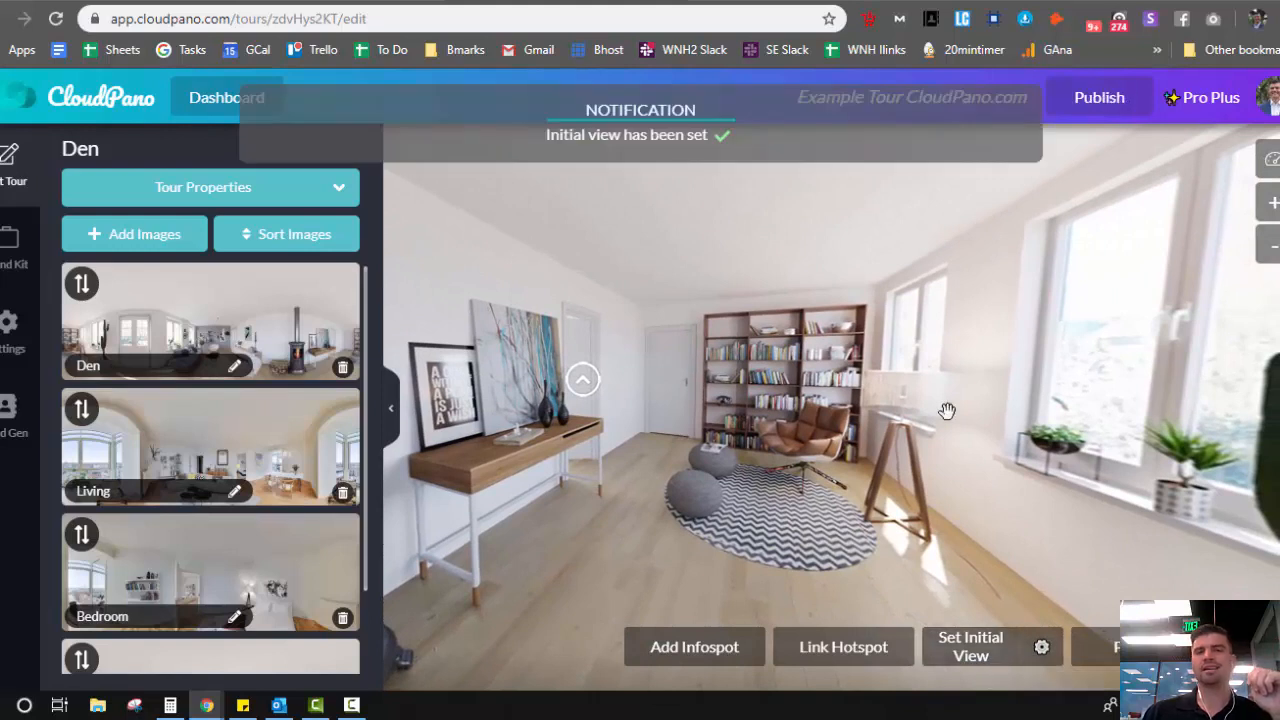
mouse_move(1100, 90)
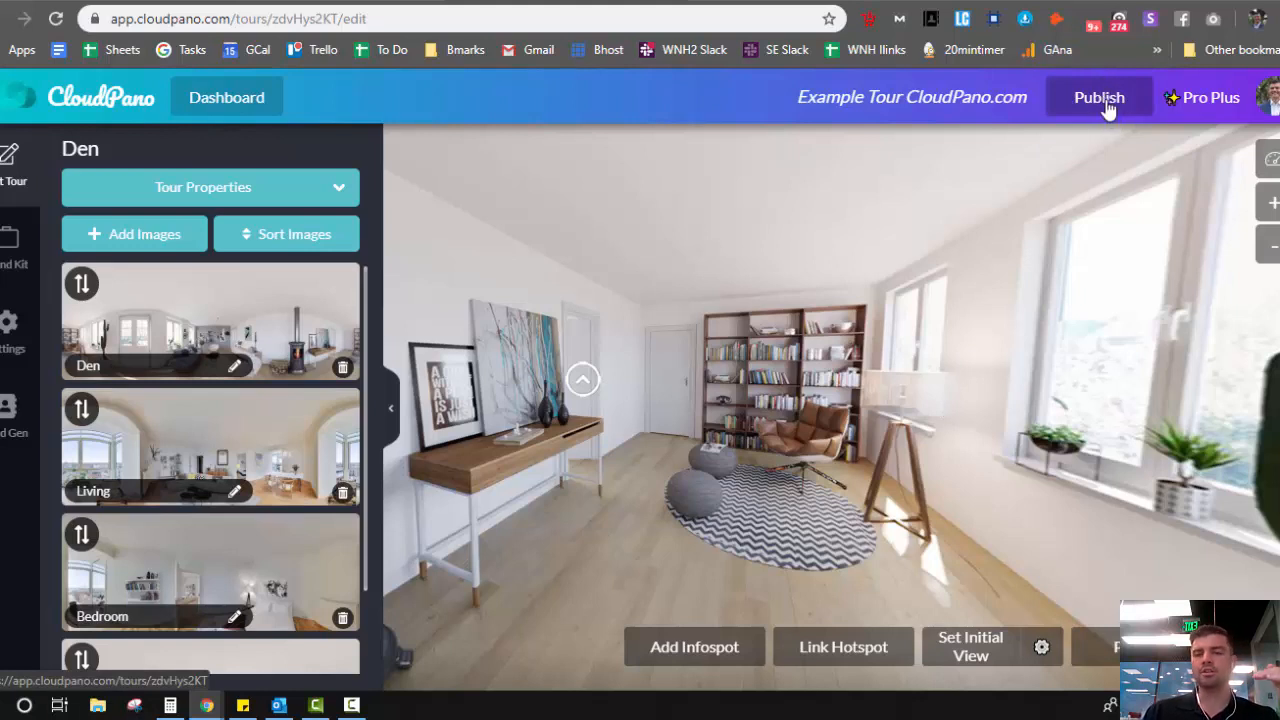
Step: Publish the sample tour and select its iframe embed code for copying
left_click(1100, 96)
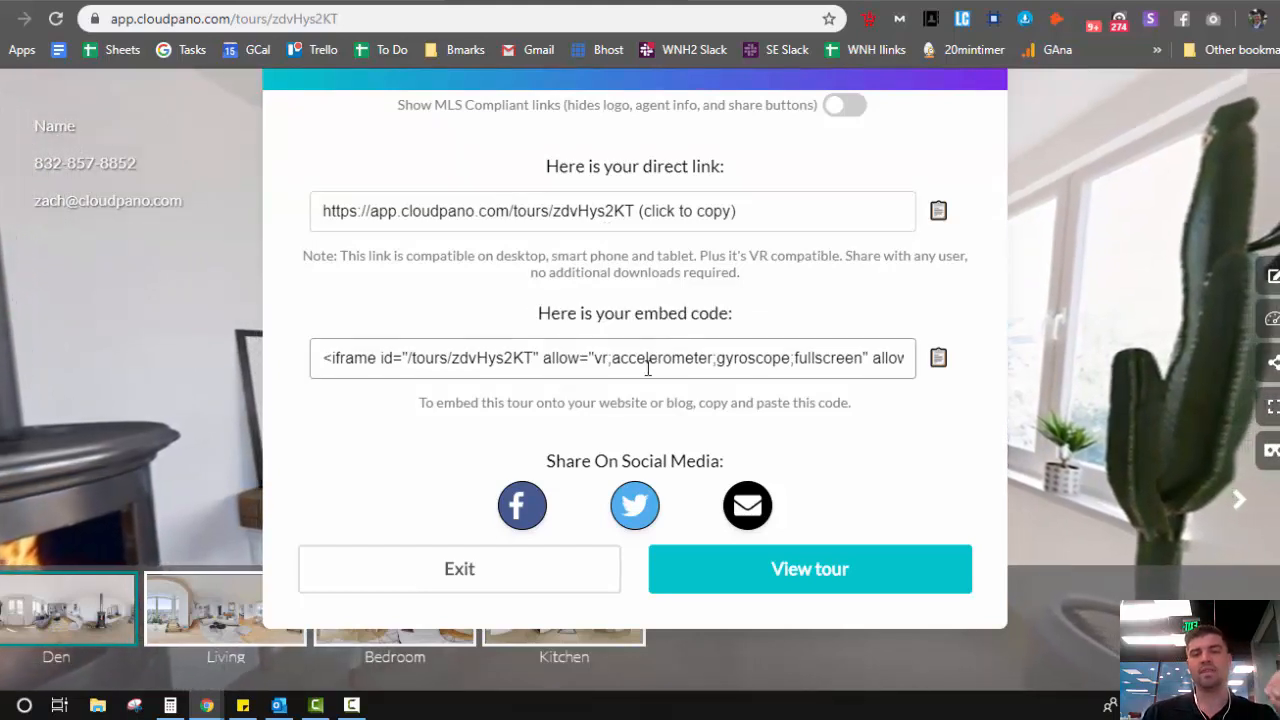
left_click(612, 358)
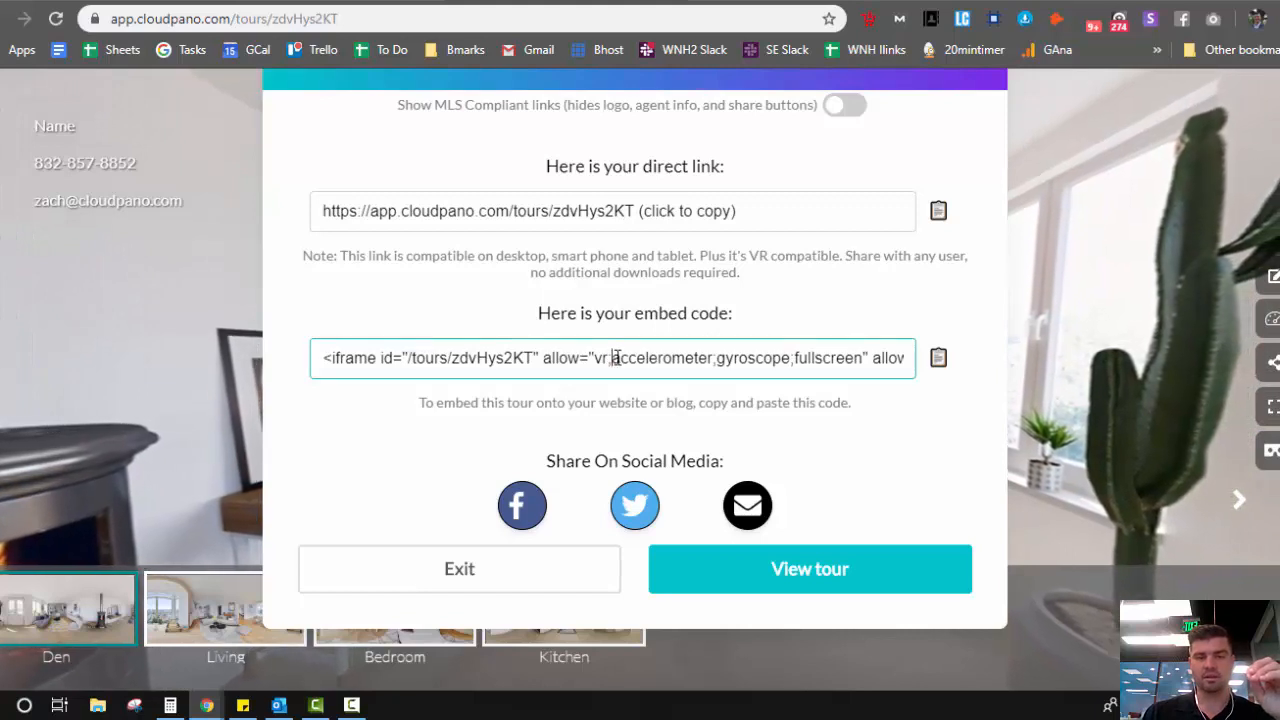
left_click(610, 358)
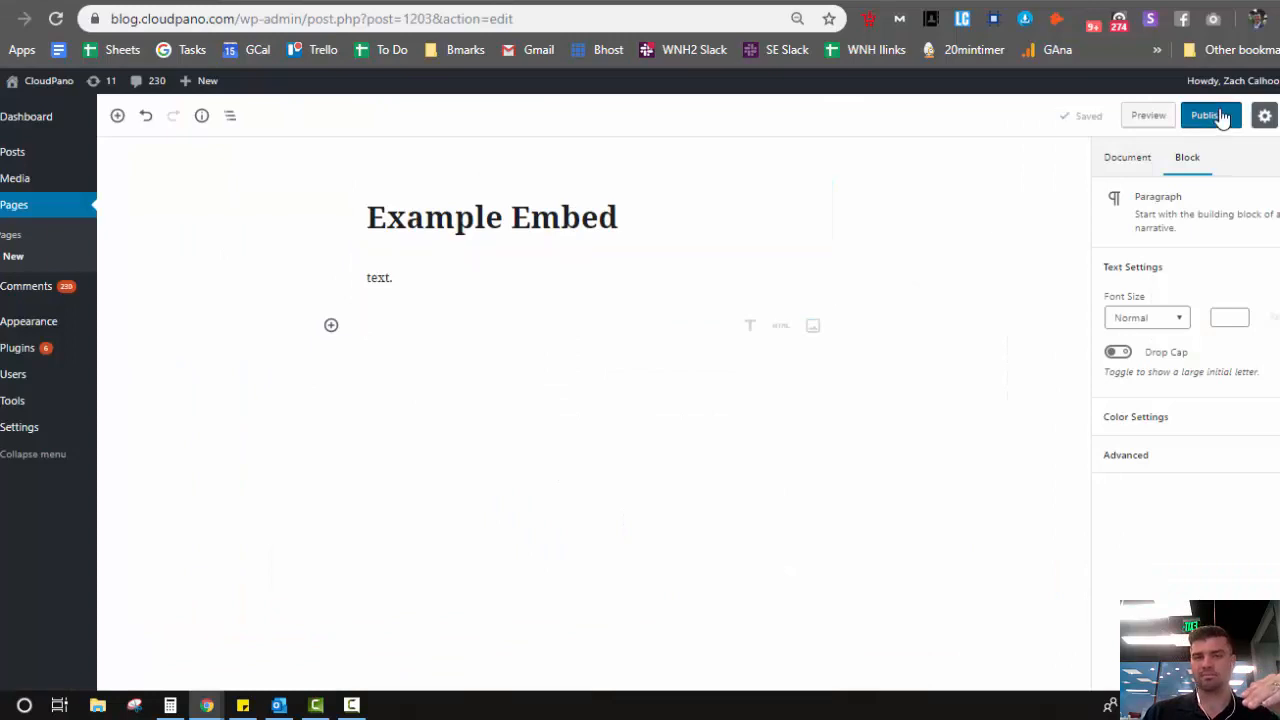
Step: Publish the Example Embed page and view the published result
left_click(1204, 114)
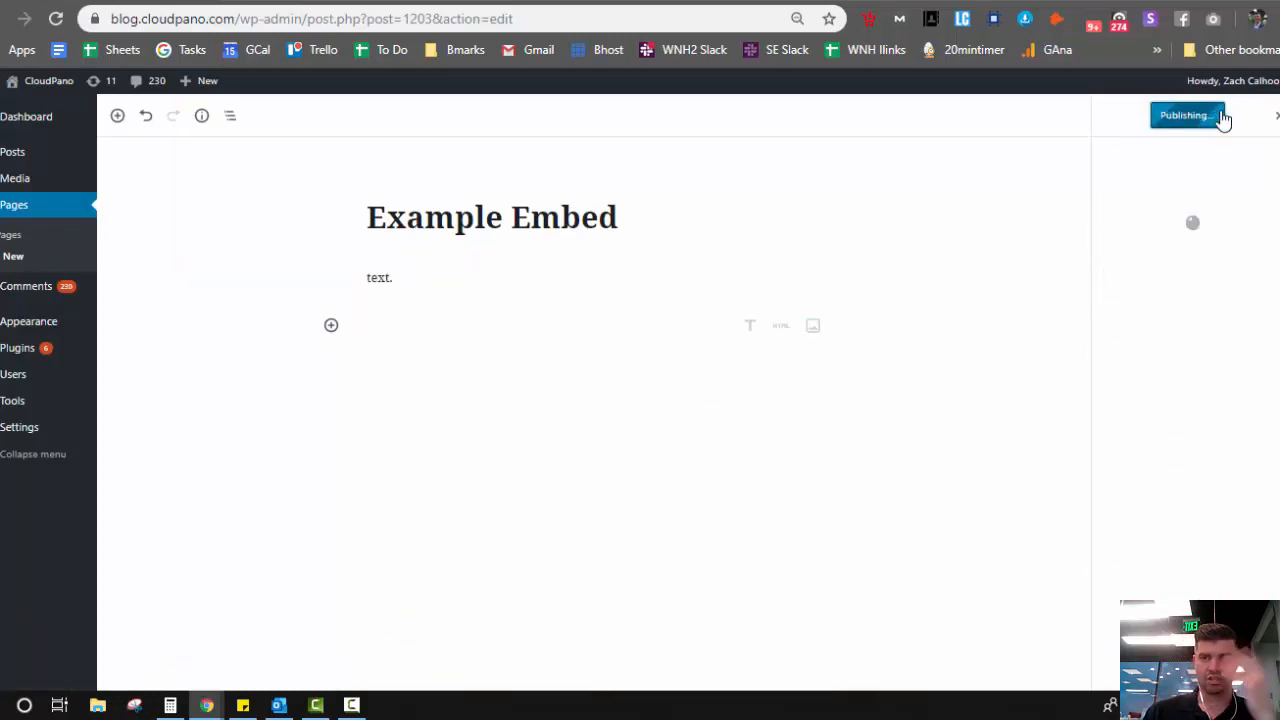
left_click(1184, 114)
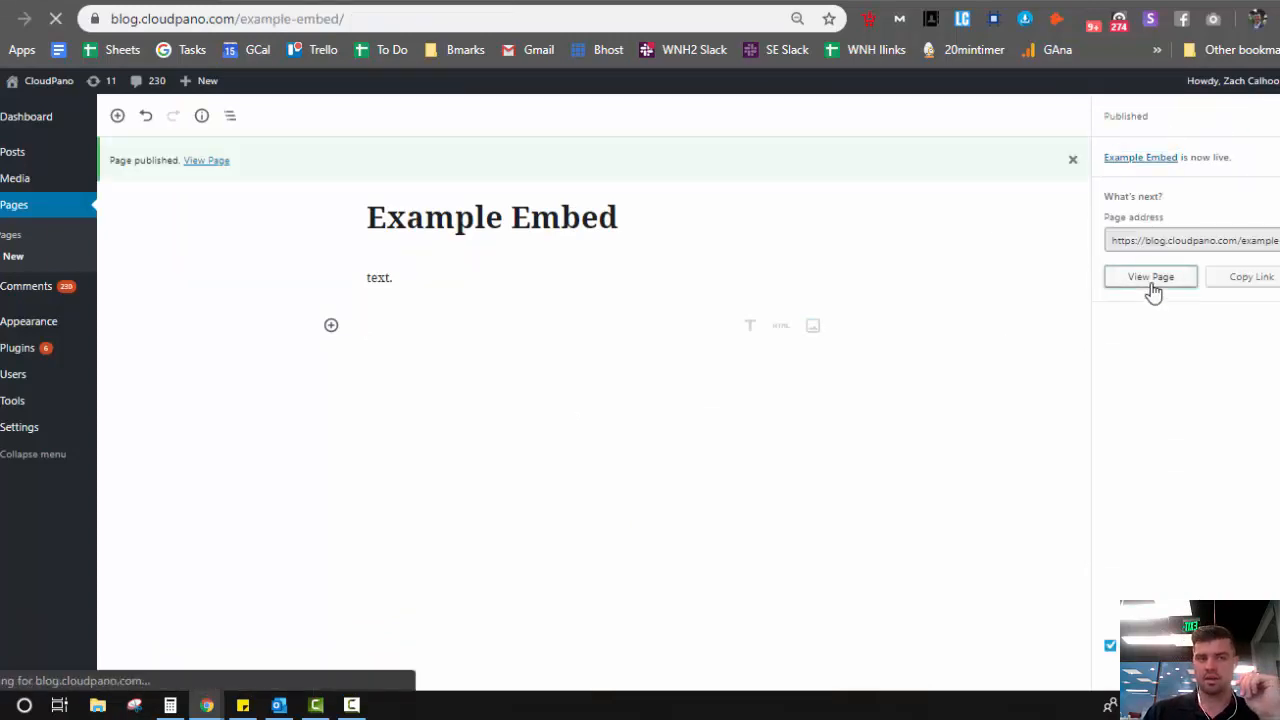
left_click(1150, 276)
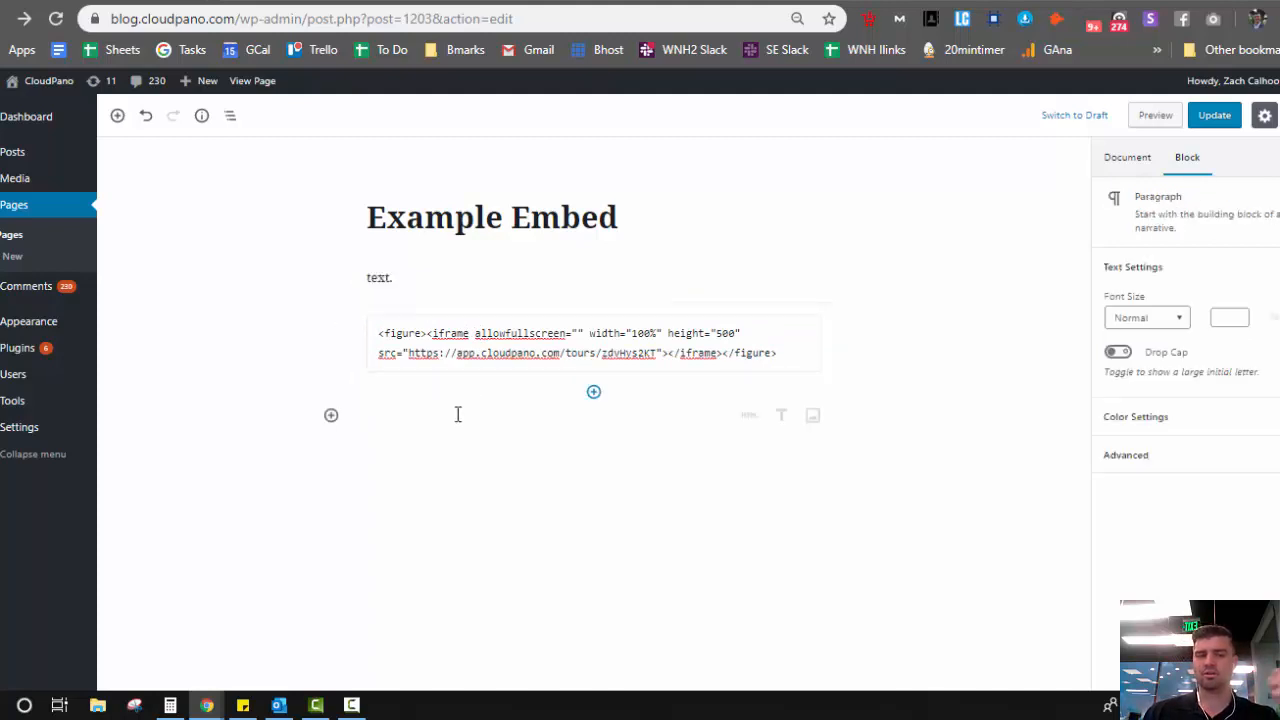
mouse_move(592, 390)
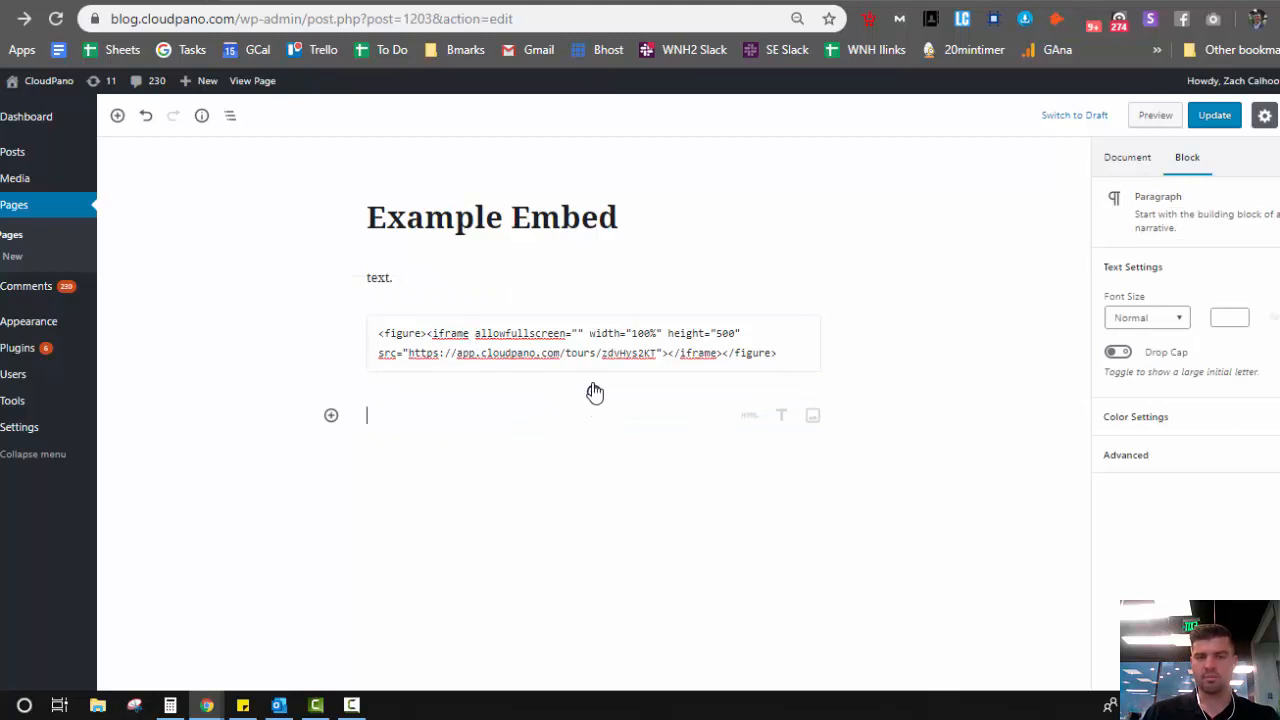
Step: Add a second Custom HTML block with the CloudPano iframe code and update the page
left_click(332, 414)
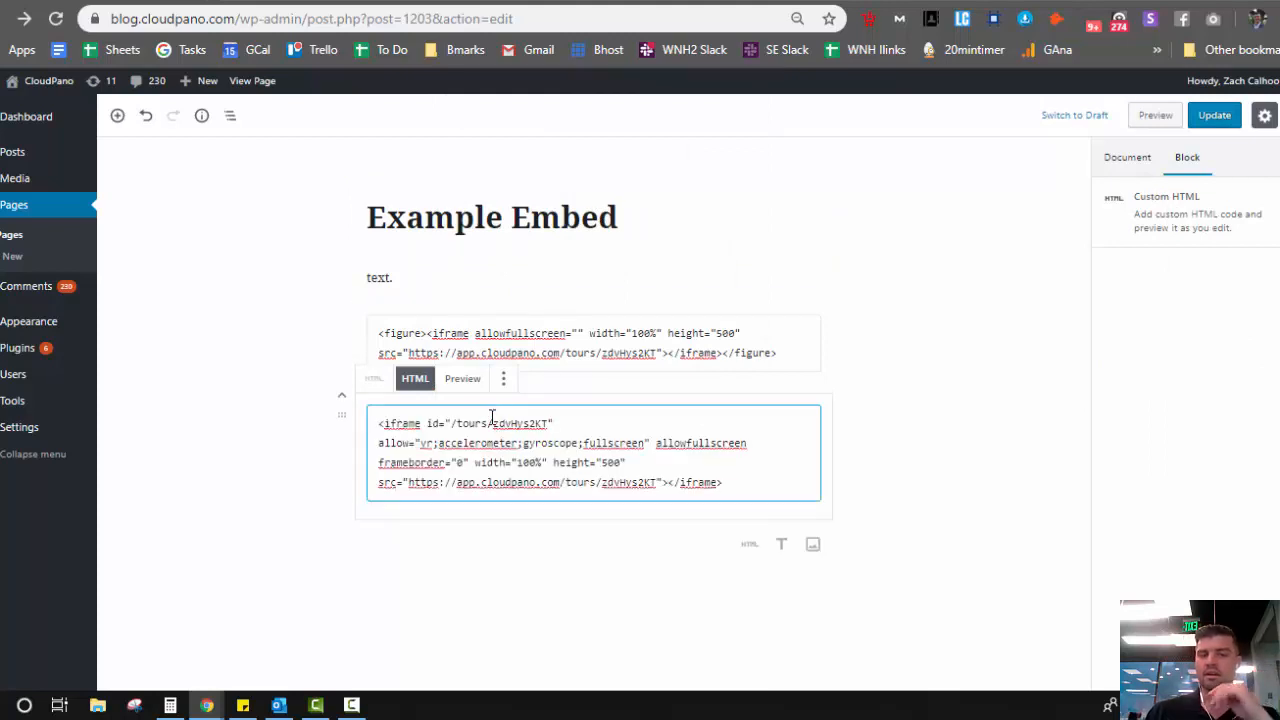
left_click(670, 512)
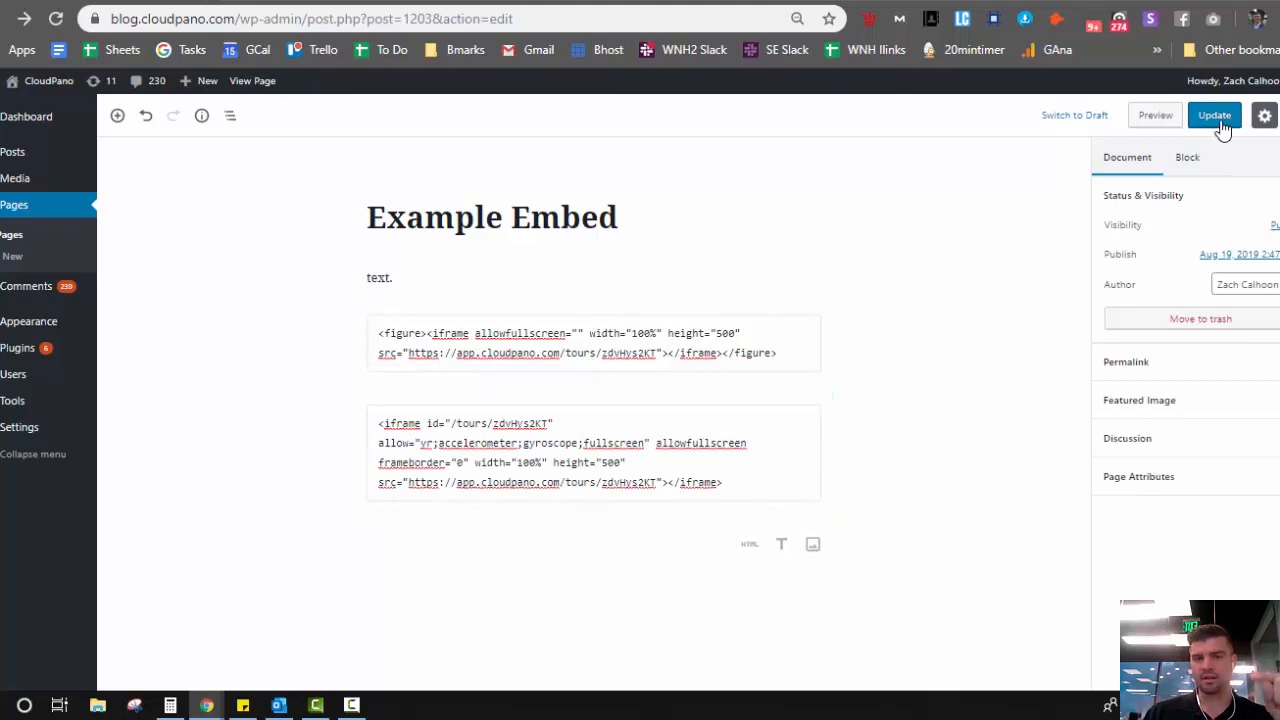
left_click(1214, 114)
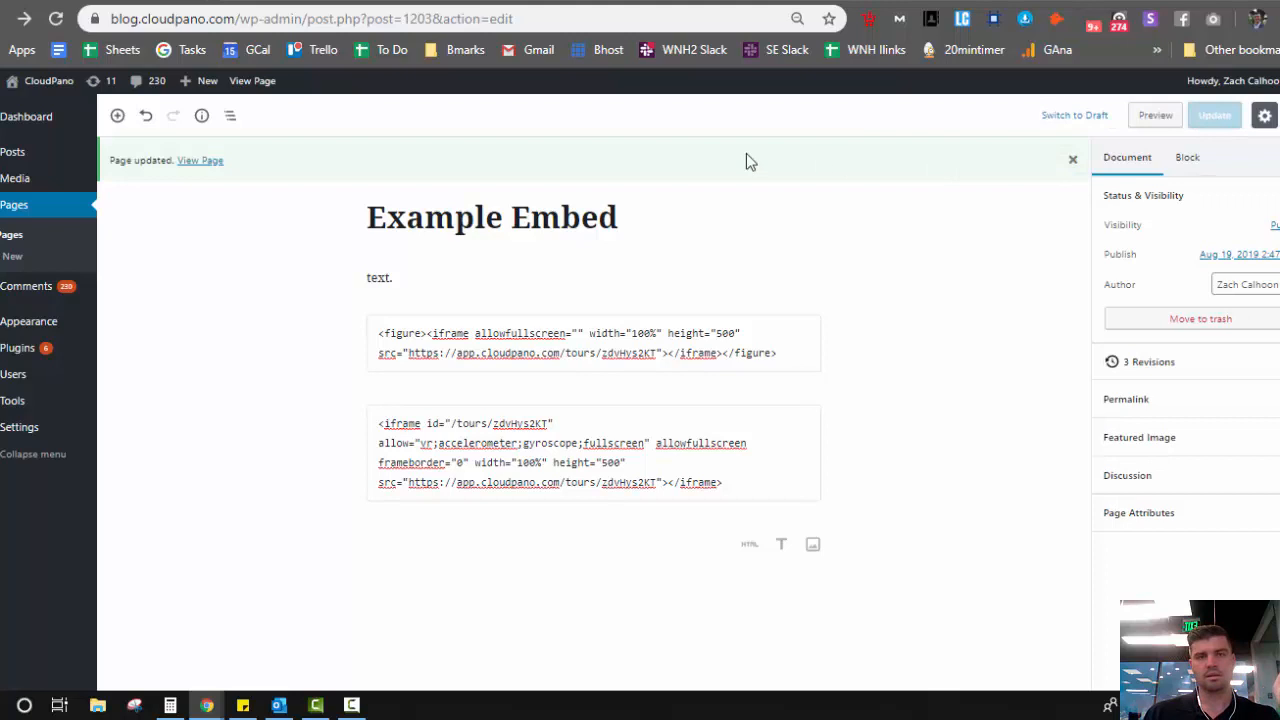
left_click(200, 160)
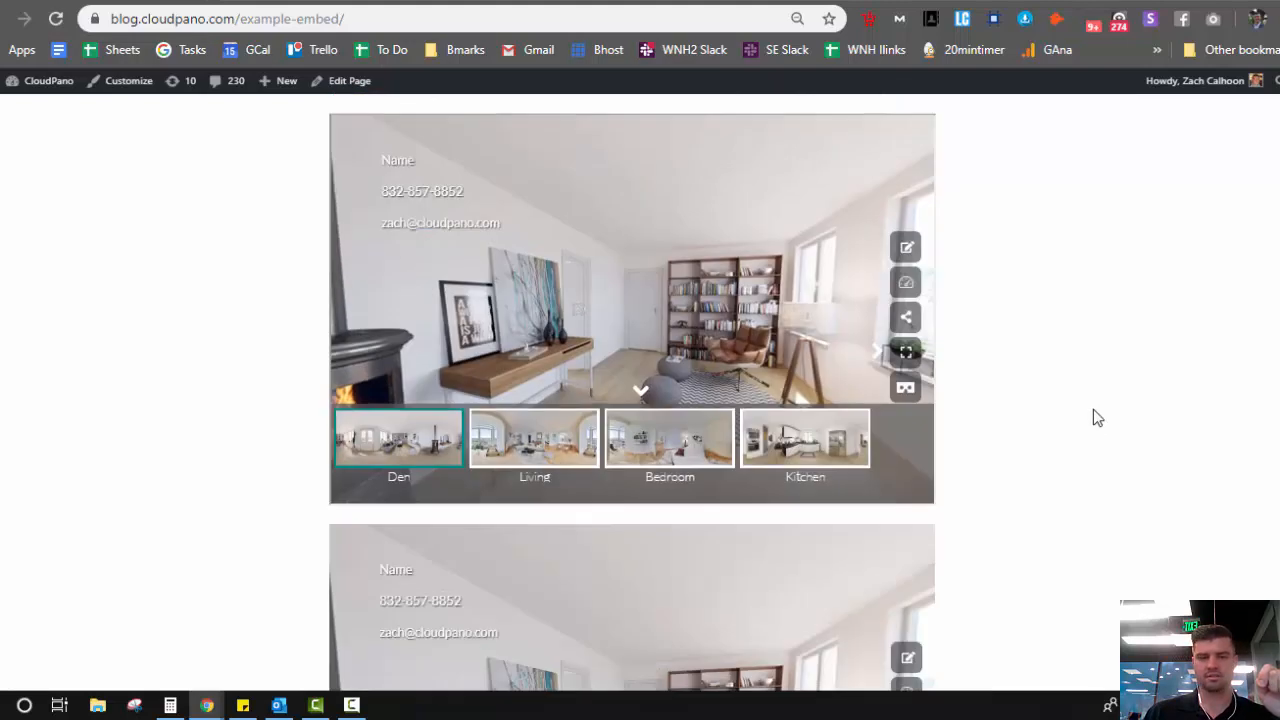
Step: Reload the live page and explore the embedded tour, switching to the Kitchen and Living scenes
left_click(904, 316)
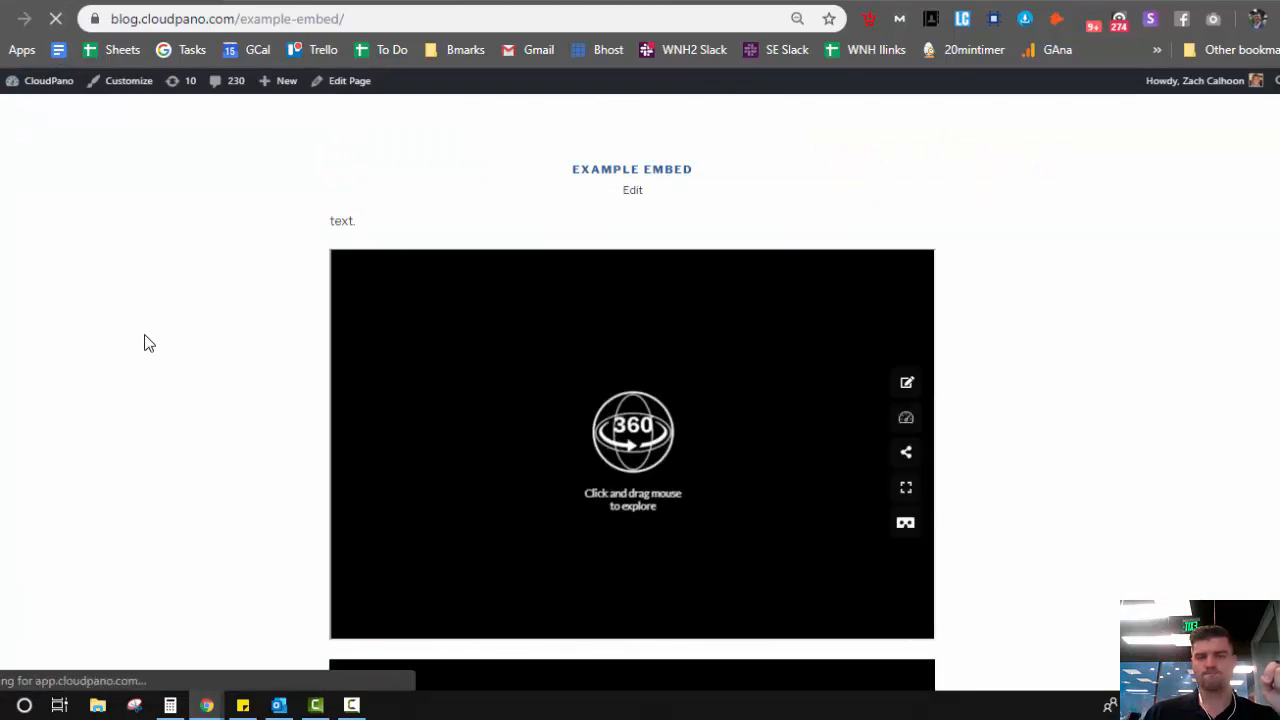
scroll("down", 3)
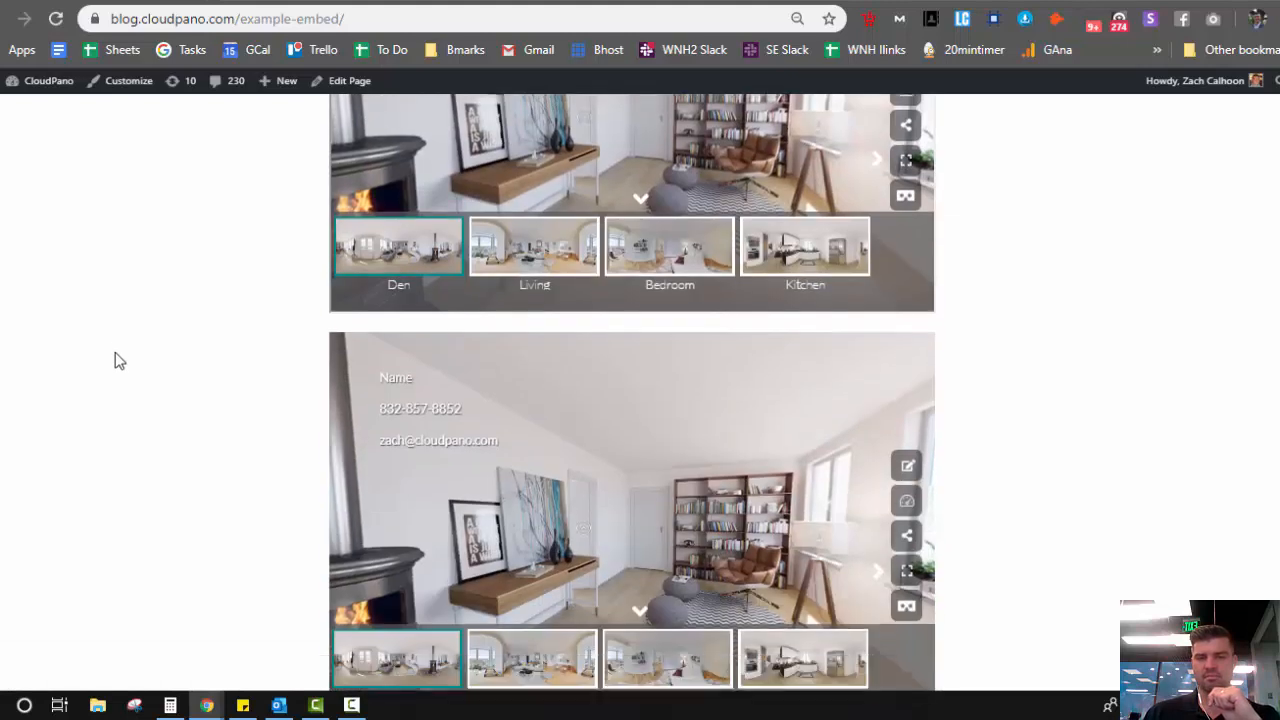
scroll("up", 3)
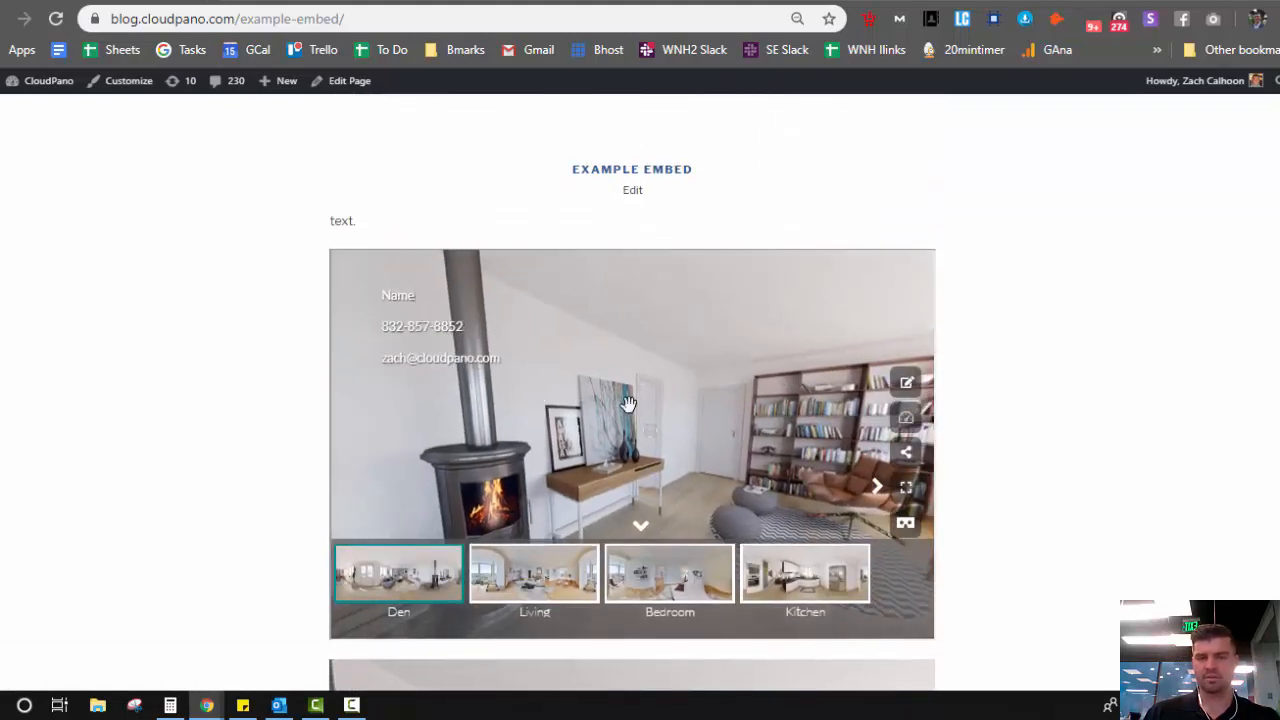
left_click(804, 572)
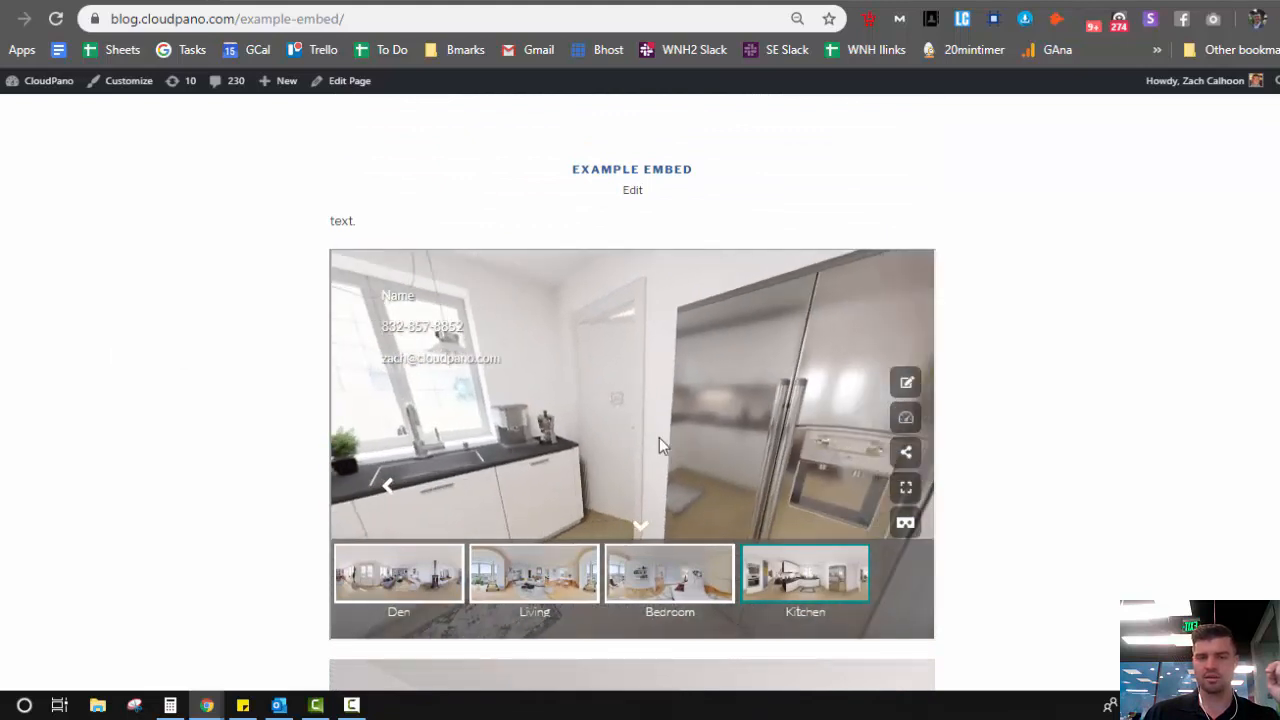
left_click(534, 572)
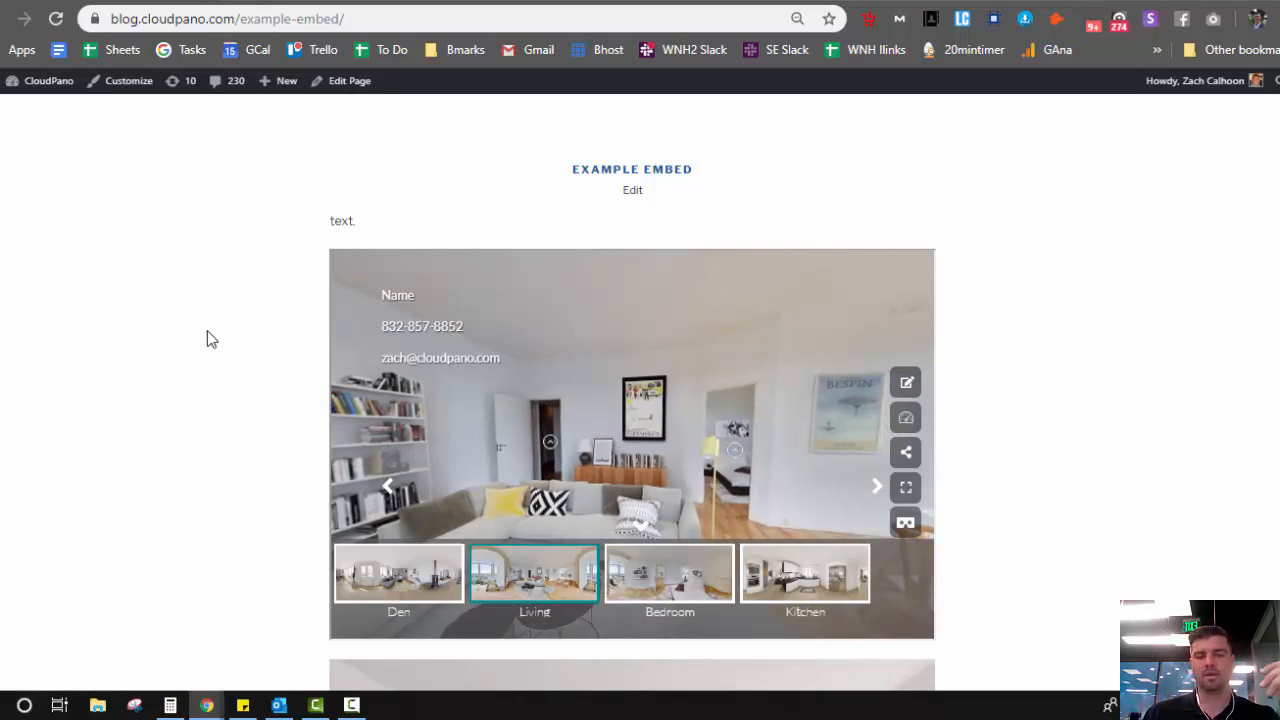
scroll("down", 3)
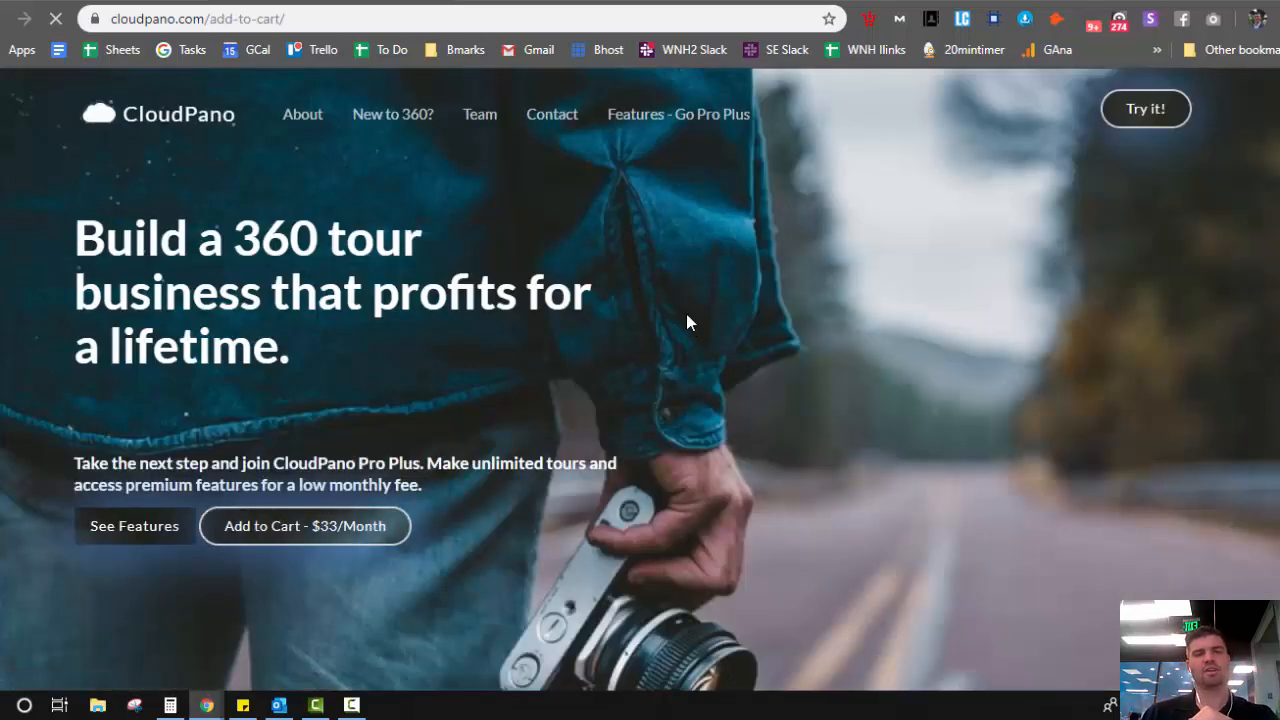
mouse_move(650, 290)
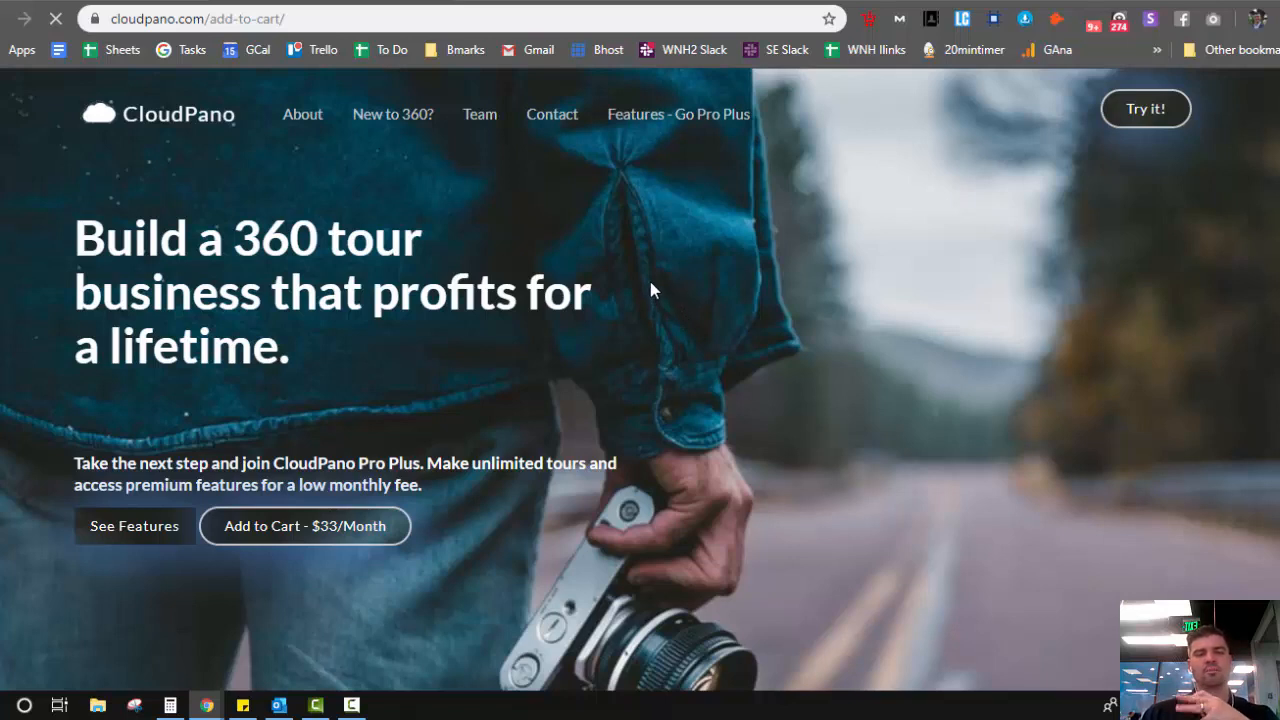
mouse_move(500, 368)
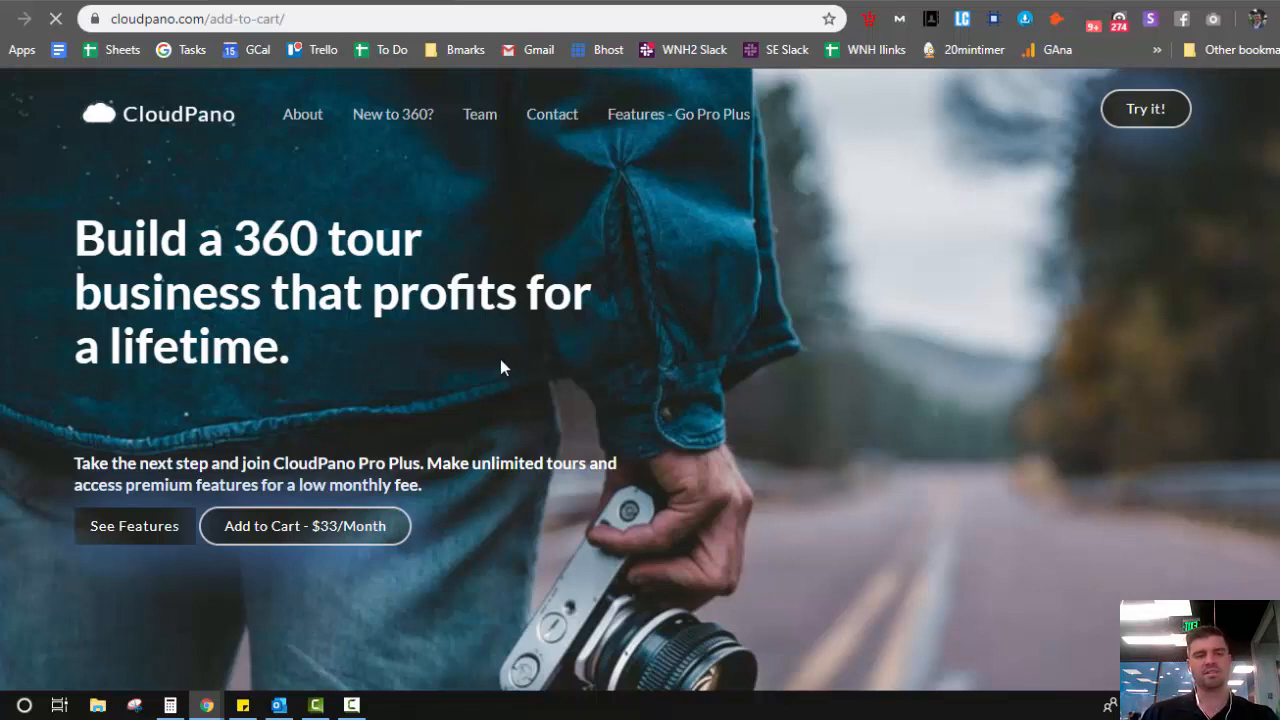
mouse_move(490, 368)
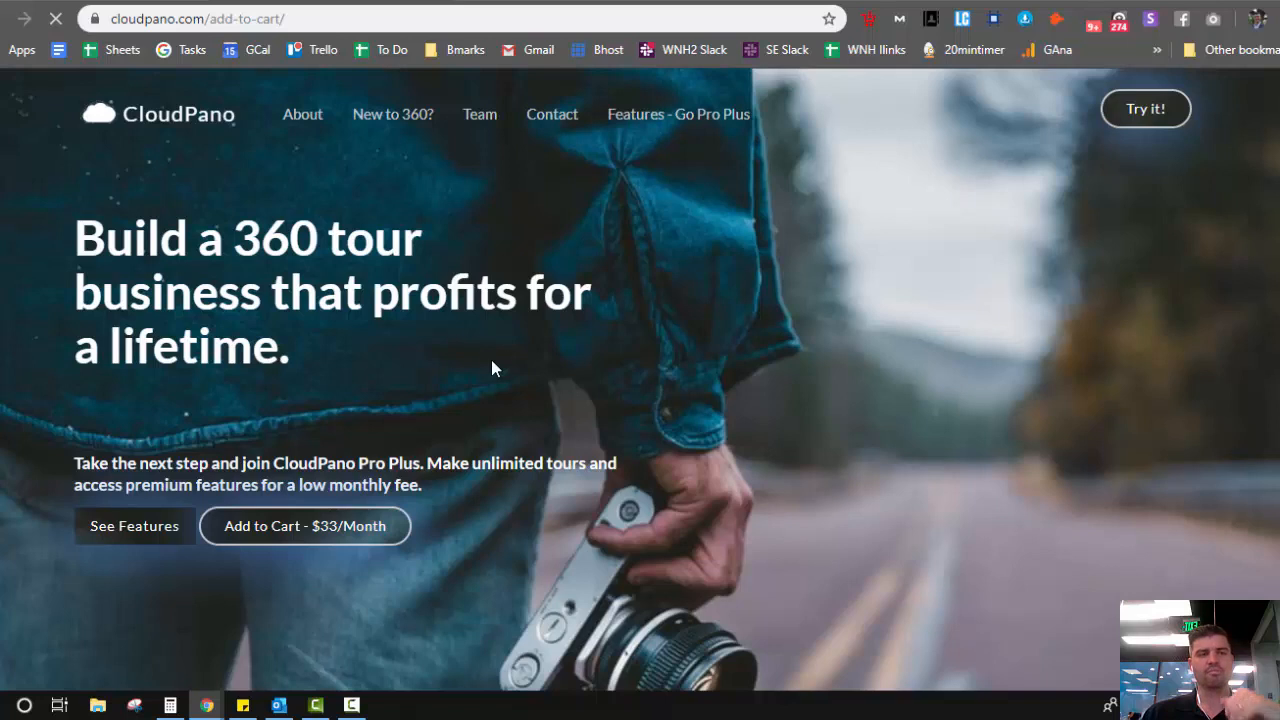